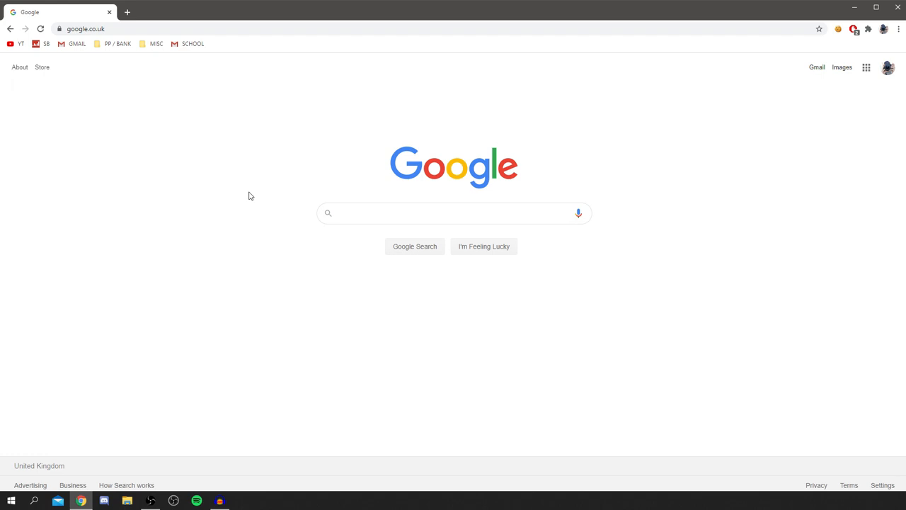
Search Google for 'fortnite'
{"action": "left_click", "coordinate": [453, 213]}
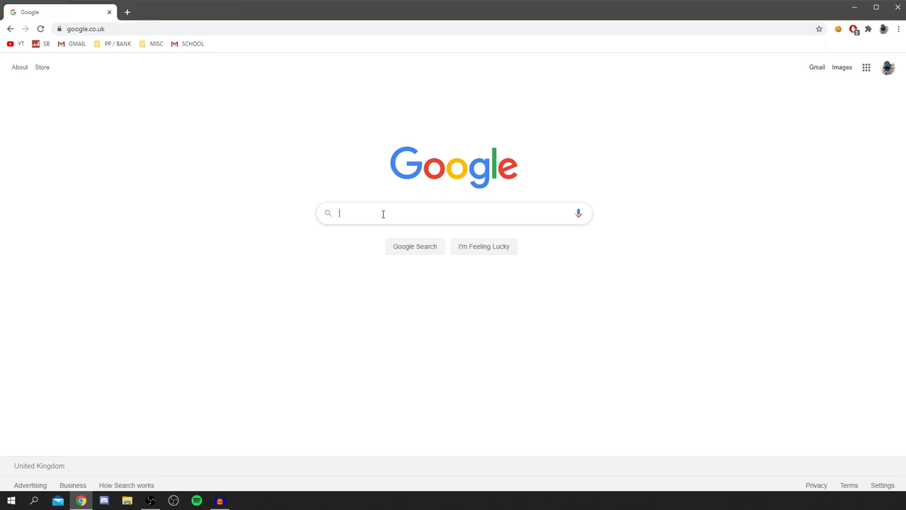
{"action": "type", "text": "fortnite"}
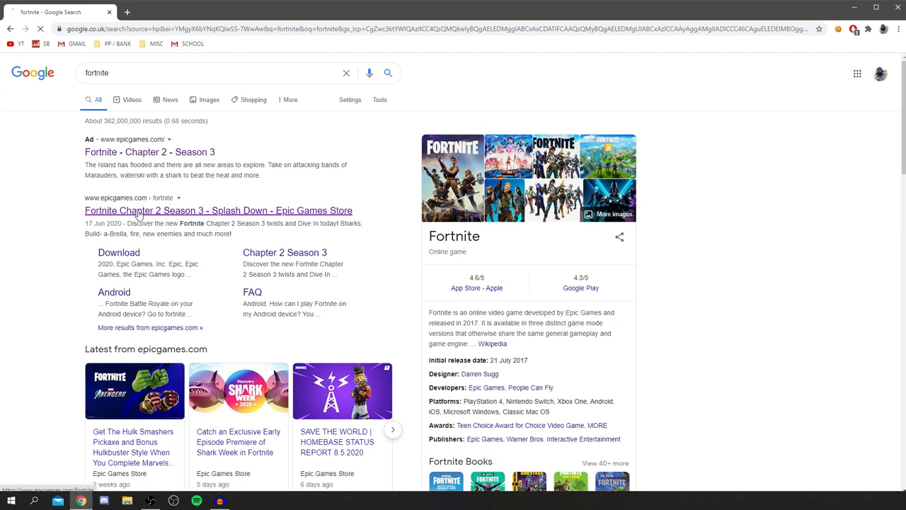
Open the epicgames.com Fortnite result and answer NO to already playing Fortnite
{"action": "left_click", "coordinate": [218, 210]}
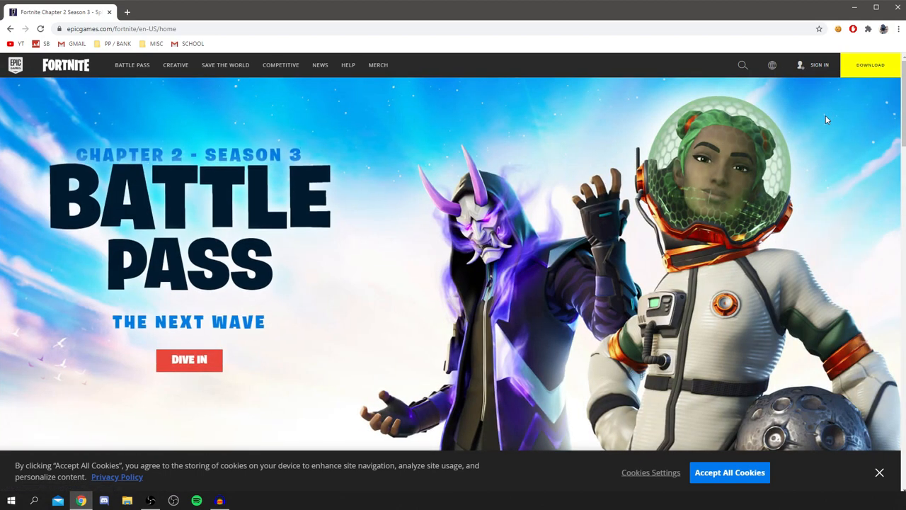
{"action": "mouse_move", "coordinate": [765, 135]}
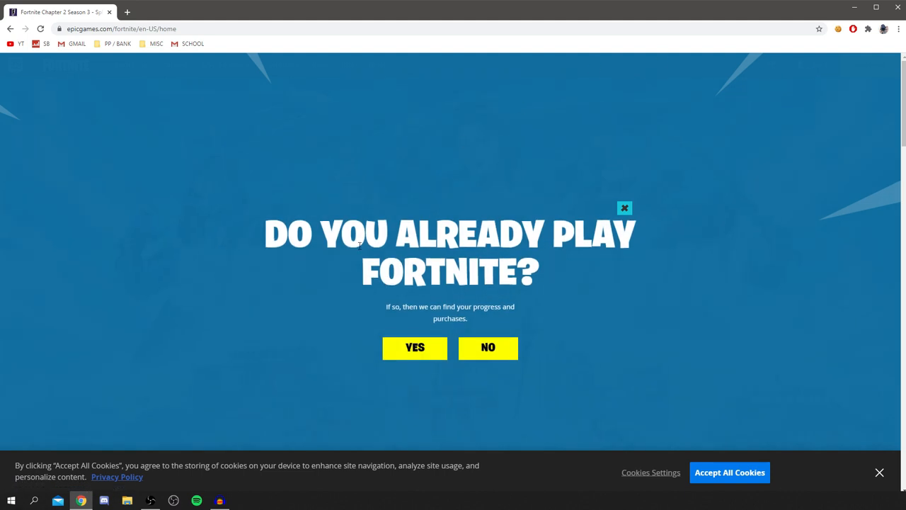
{"action": "left_click", "coordinate": [488, 348]}
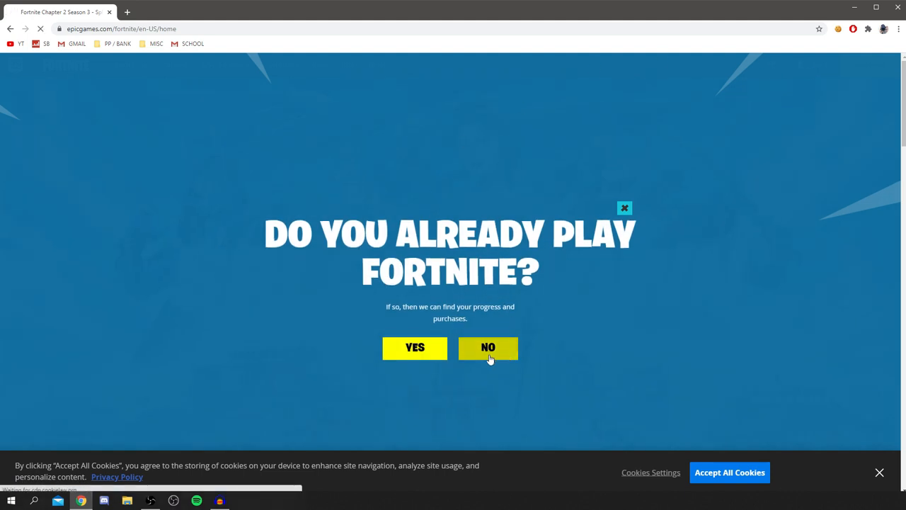
{"action": "left_click", "coordinate": [488, 346]}
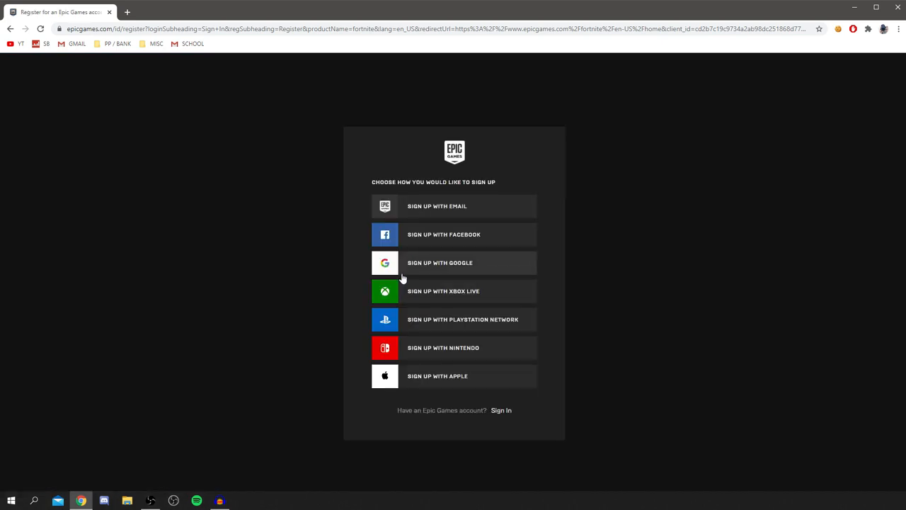
{"action": "mouse_move", "coordinate": [401, 276]}
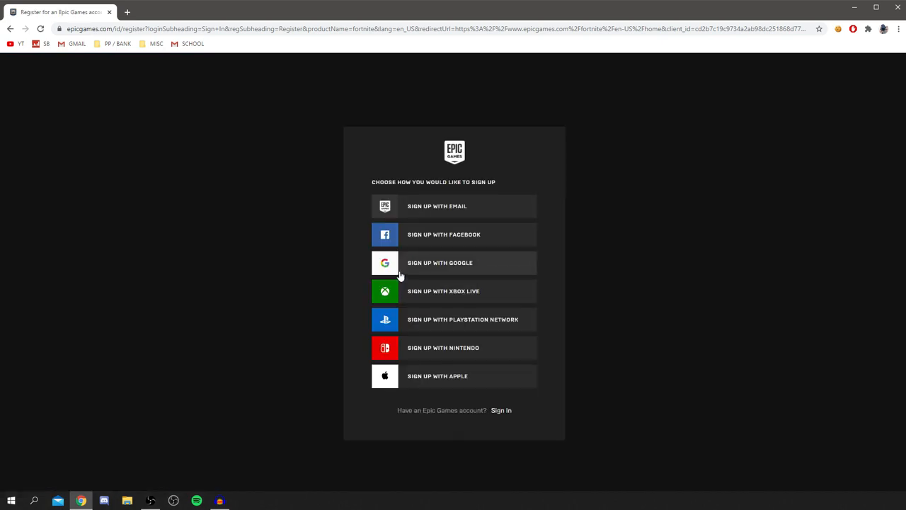
{"action": "mouse_move", "coordinate": [402, 276]}
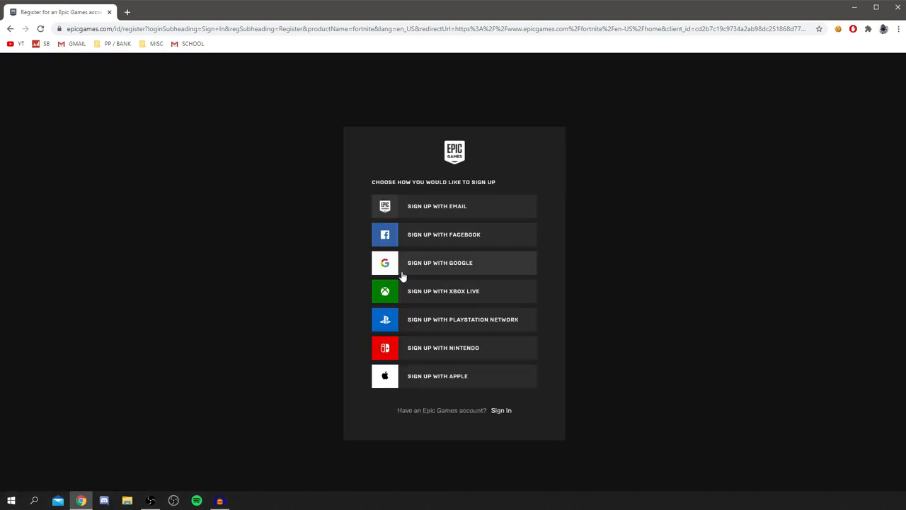
{"action": "mouse_move", "coordinate": [489, 310]}
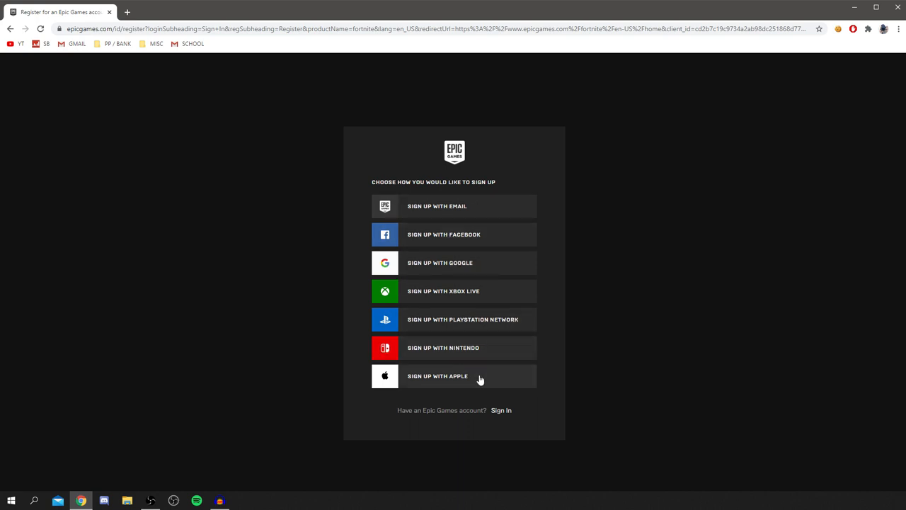
{"action": "mouse_move", "coordinate": [369, 216]}
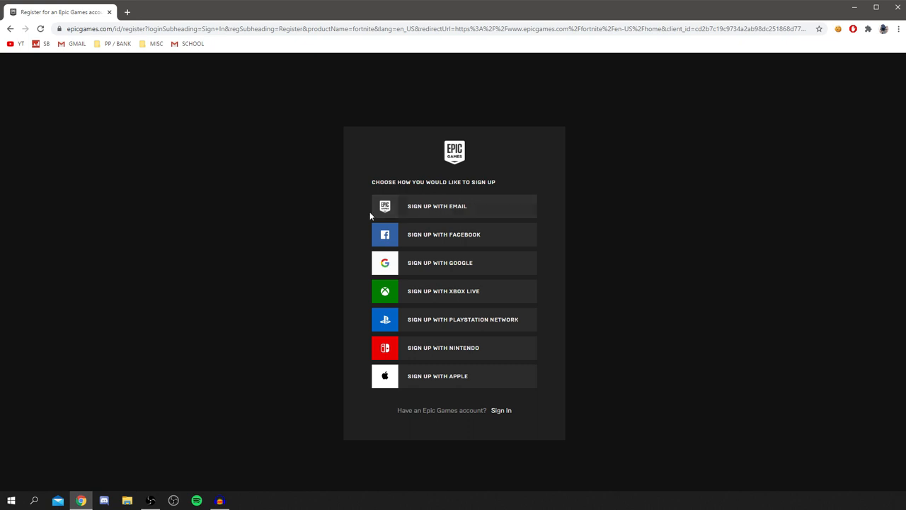
Choose Sign Up With Email, fill in the form and submit it
{"action": "left_click", "coordinate": [437, 206]}
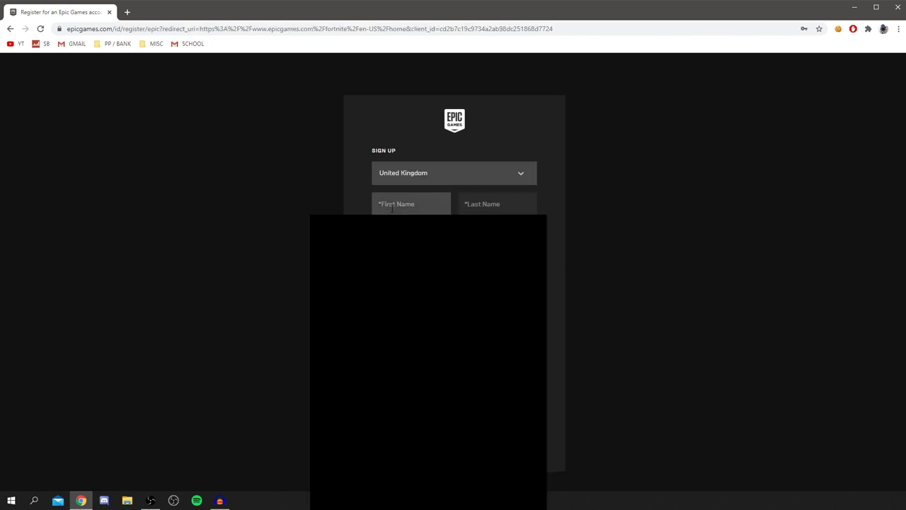
{"action": "left_click", "coordinate": [411, 203]}
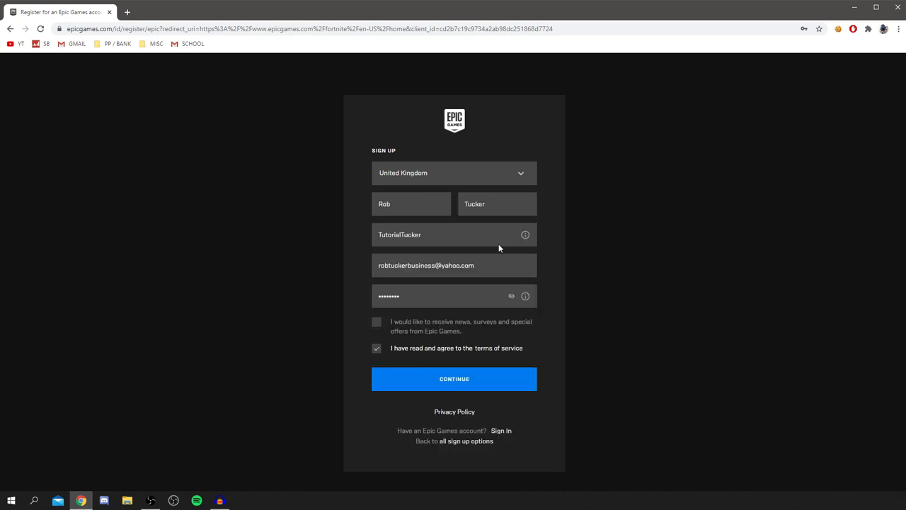
{"action": "mouse_move", "coordinate": [442, 326]}
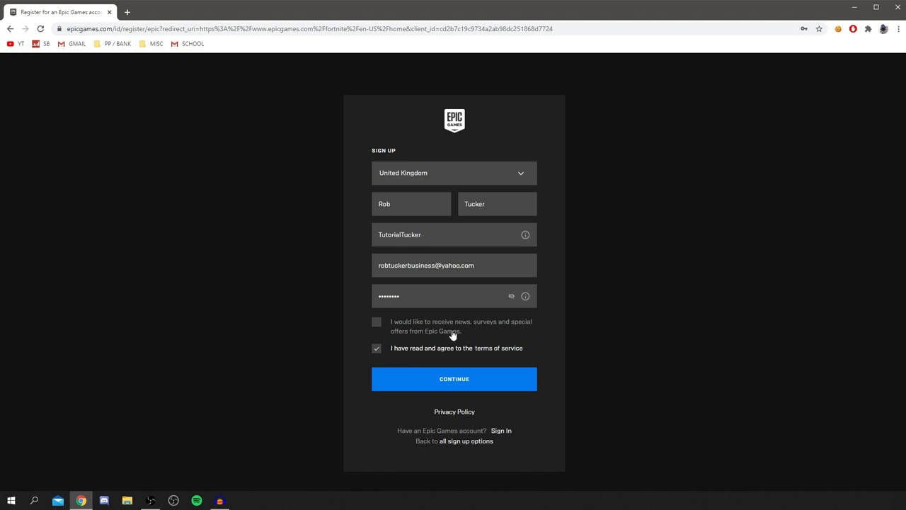
{"action": "mouse_move", "coordinate": [413, 342]}
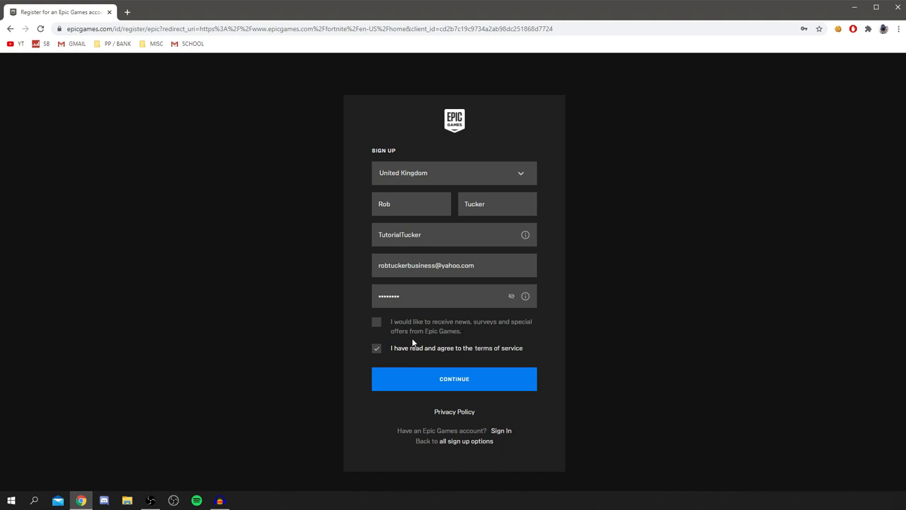
{"action": "mouse_move", "coordinate": [517, 357]}
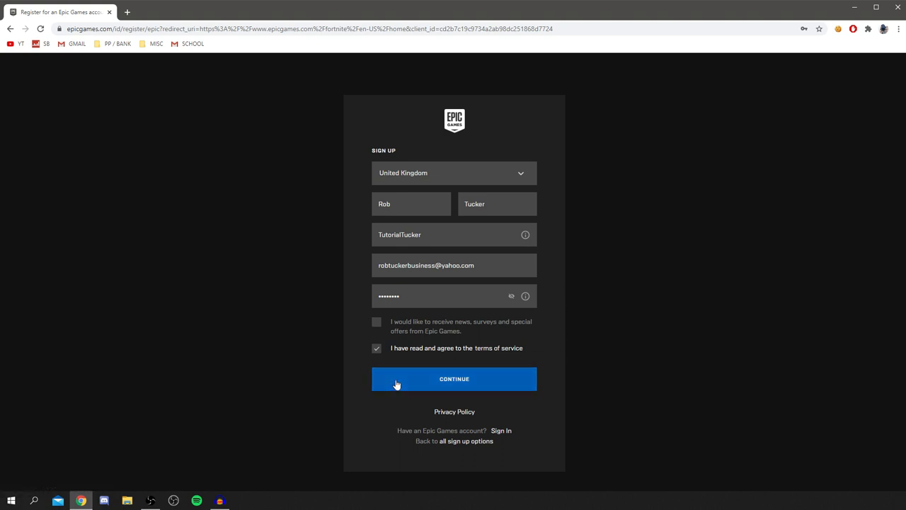
{"action": "left_click", "coordinate": [453, 379]}
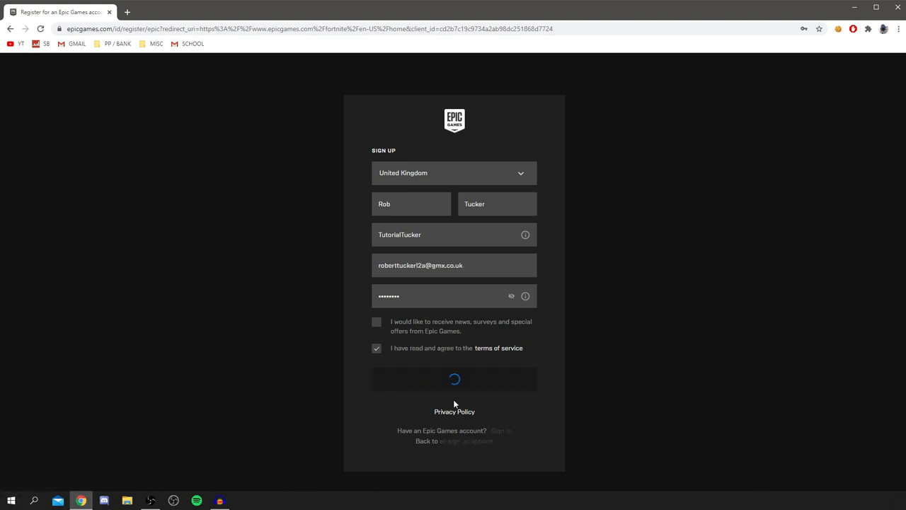
Wait for the Please Verify Your Email page and select the code entry area
{"action": "left_click", "coordinate": [453, 378]}
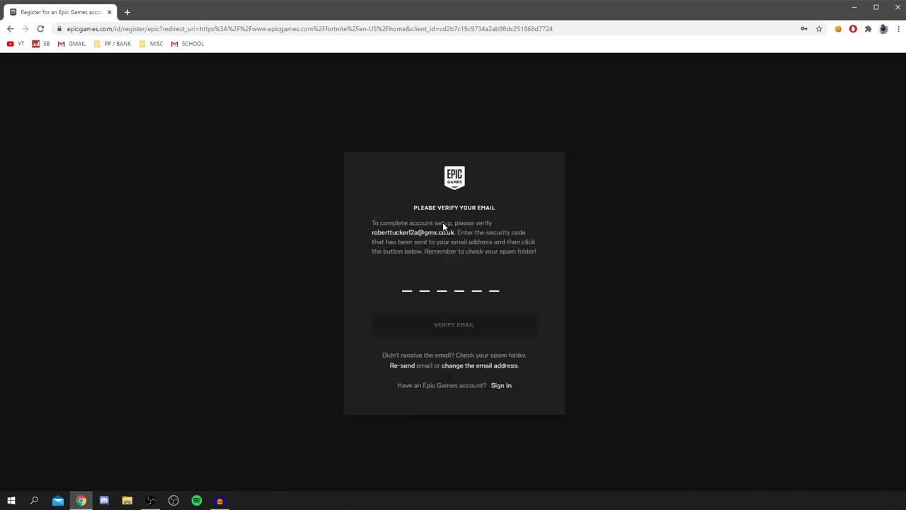
{"action": "mouse_move", "coordinate": [307, 264]}
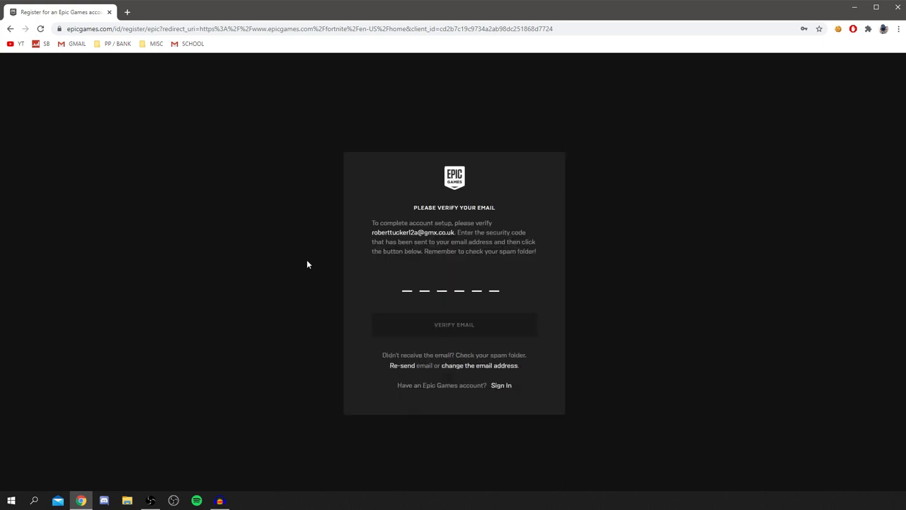
{"action": "left_click", "coordinate": [407, 272]}
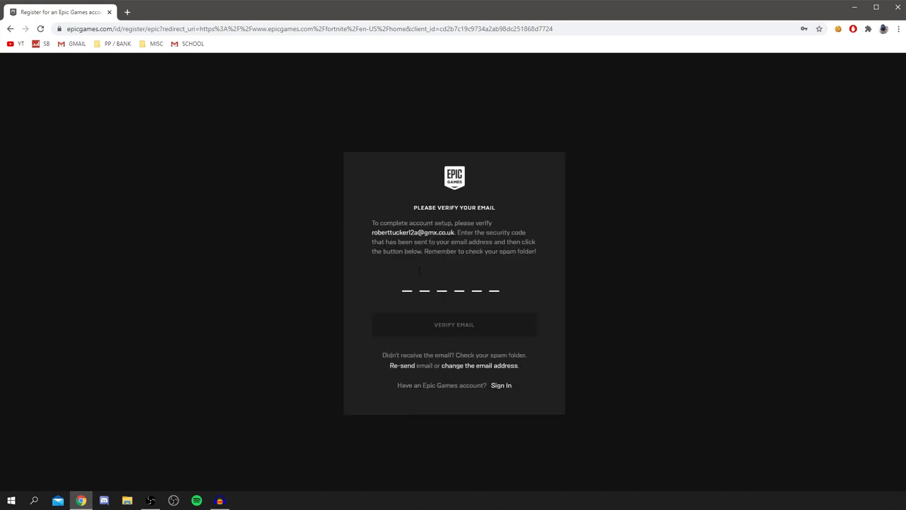
{"action": "mouse_move", "coordinate": [283, 176]}
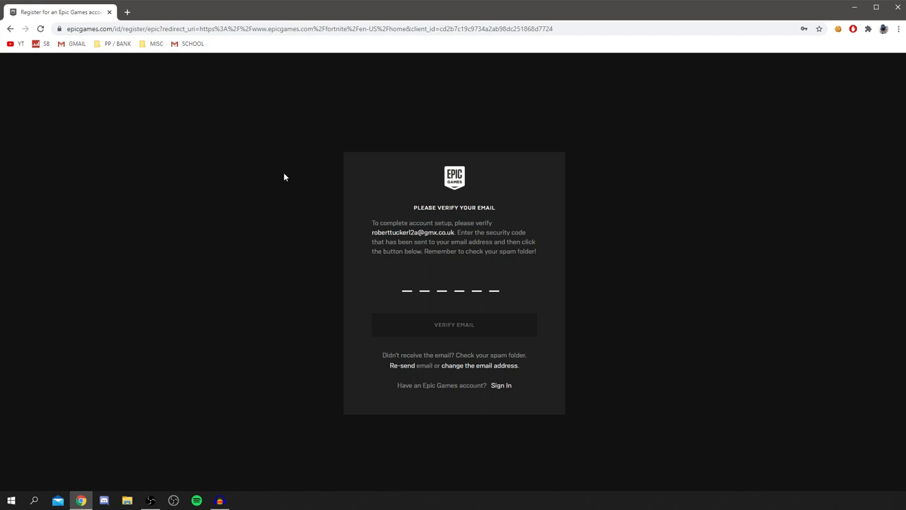
{"action": "left_click", "coordinate": [170, 12]}
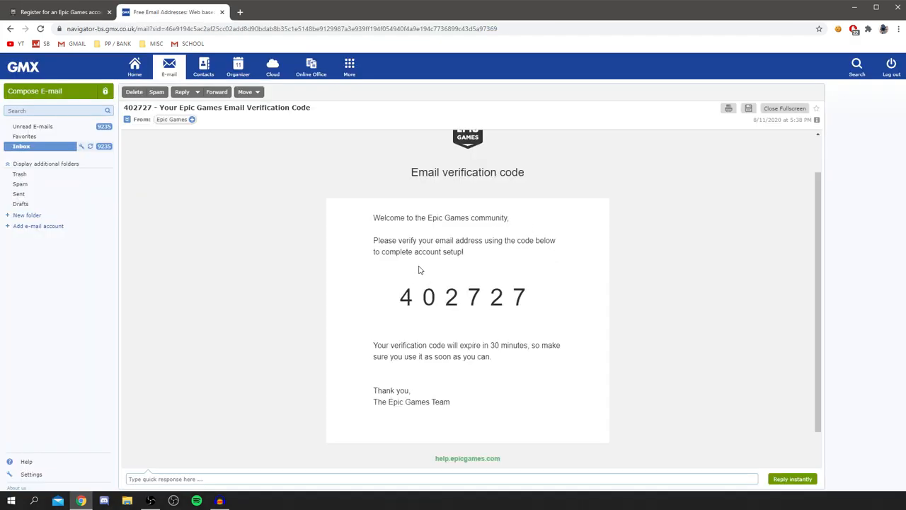
{"action": "mouse_move", "coordinate": [472, 242]}
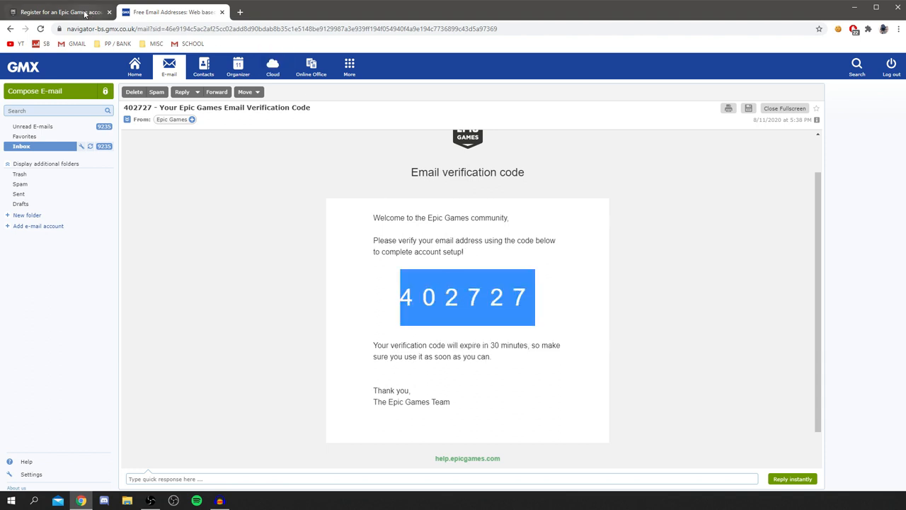
{"action": "right_click", "coordinate": [411, 290]}
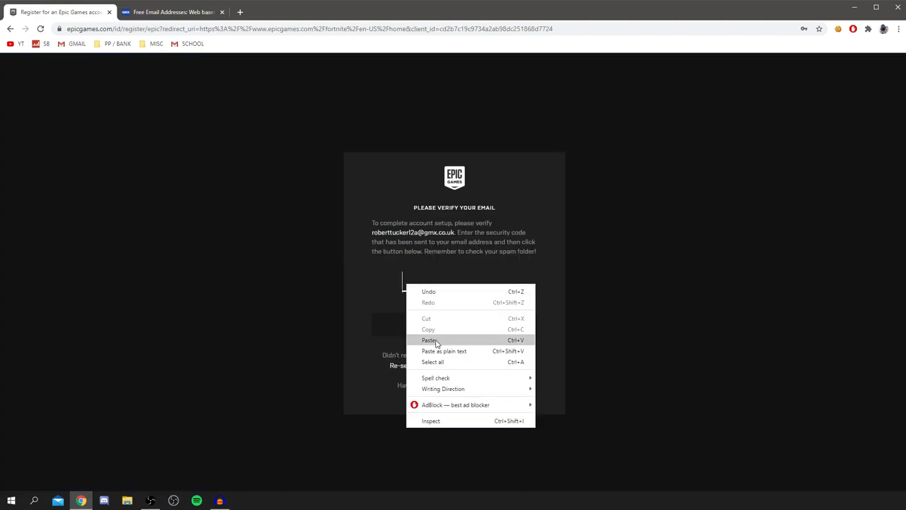
{"action": "left_click", "coordinate": [429, 340]}
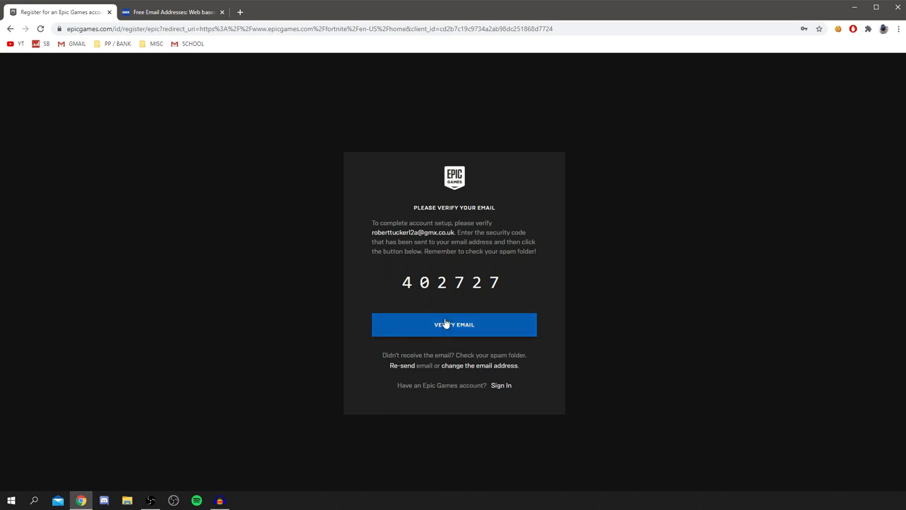
{"action": "left_click", "coordinate": [454, 324]}
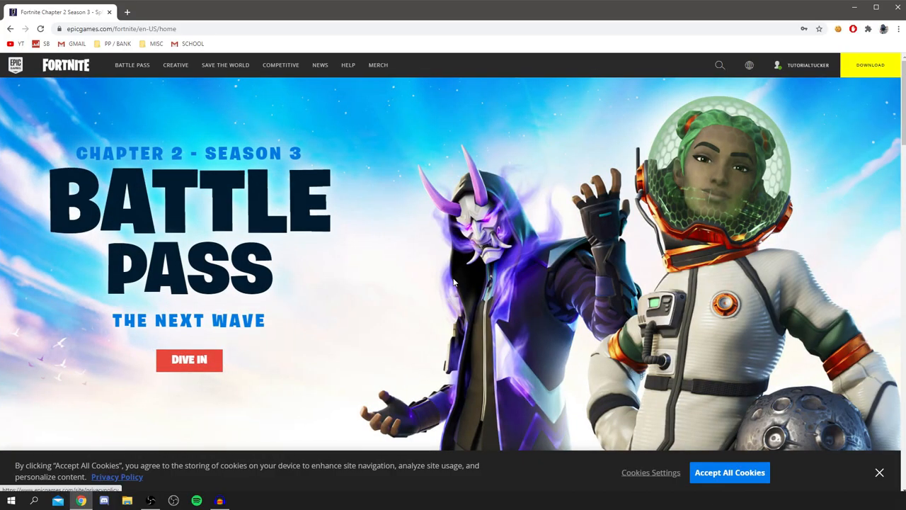
Use the yellow DOWNLOAD button at the top right of the Fortnite site
{"action": "left_click", "coordinate": [807, 65]}
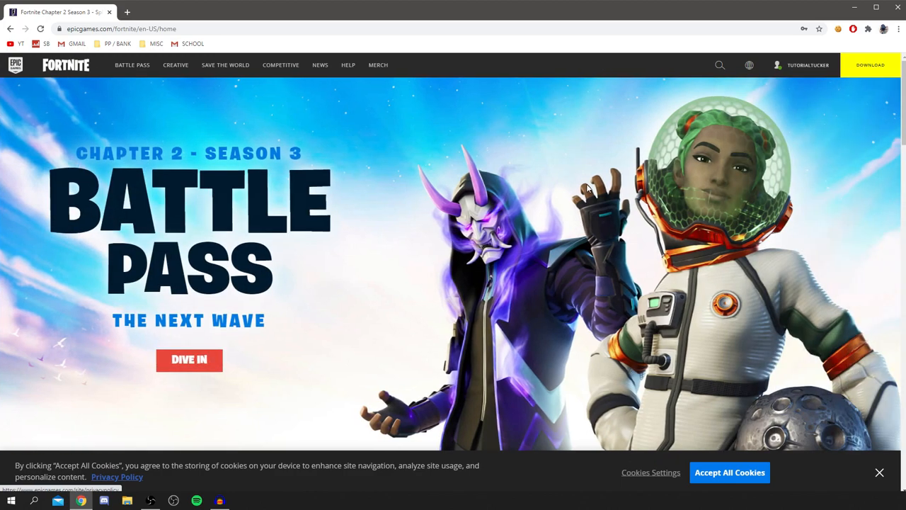
{"action": "mouse_move", "coordinate": [88, 51]}
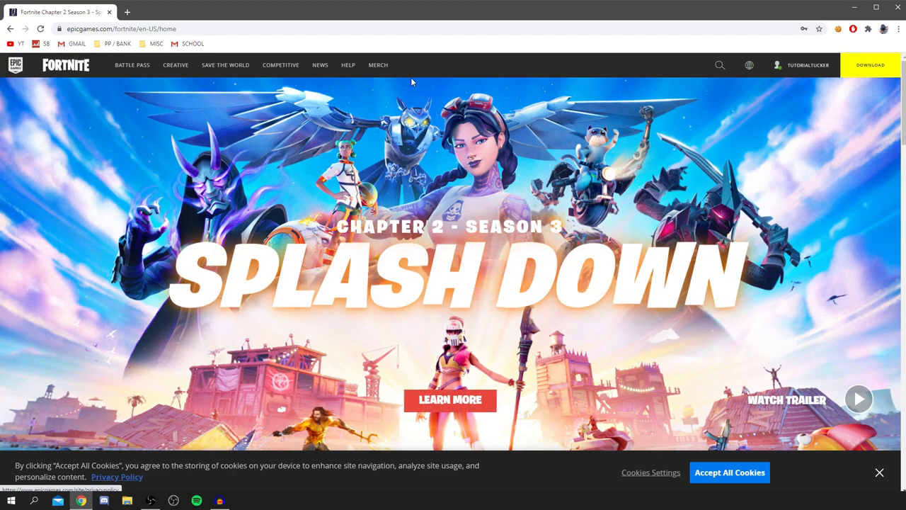
{"action": "left_click", "coordinate": [869, 65]}
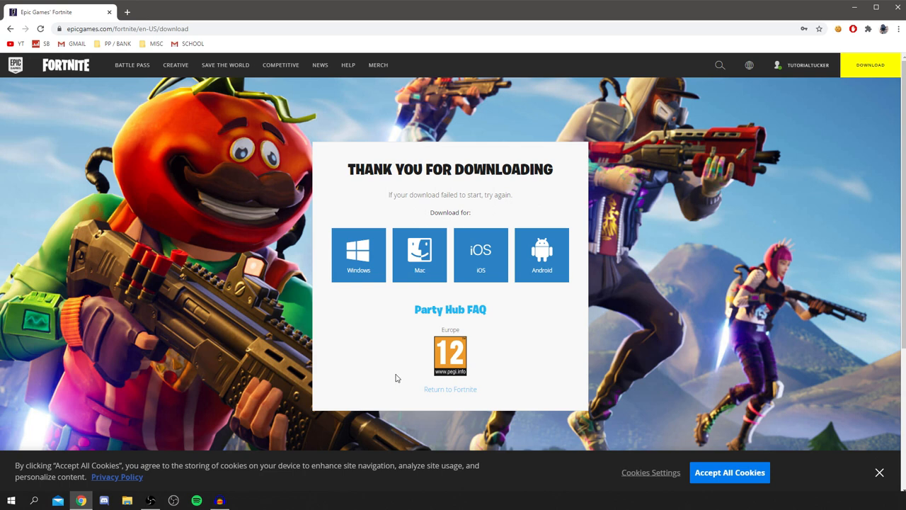
Choose the Windows tile to download the .msi installer
{"action": "left_click", "coordinate": [358, 244]}
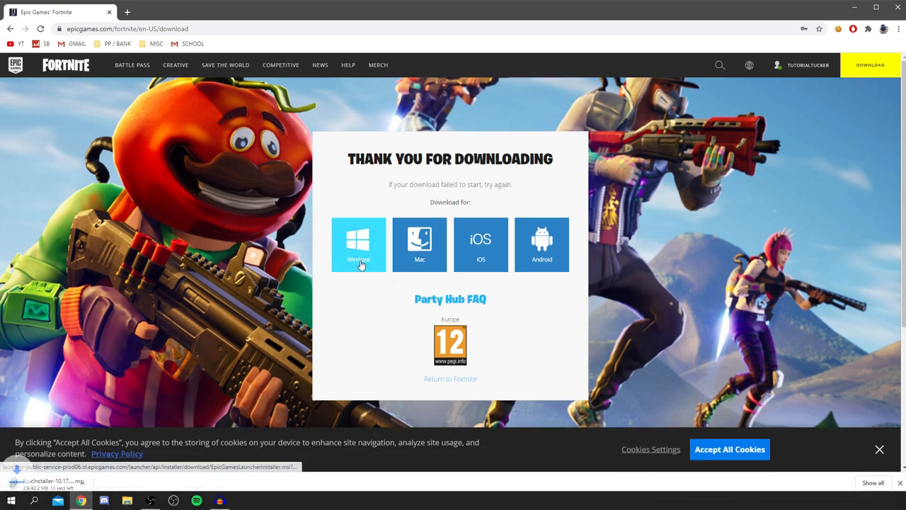
{"action": "mouse_move", "coordinate": [542, 244]}
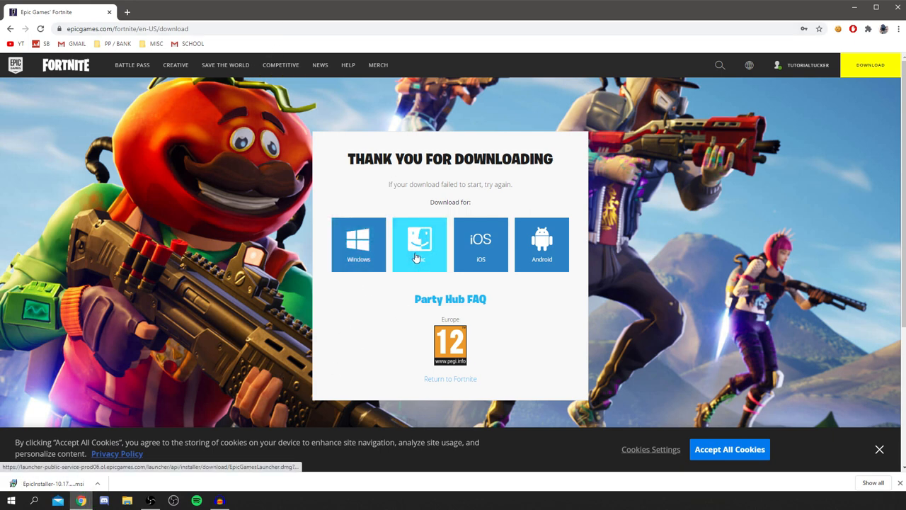
{"action": "mouse_move", "coordinate": [387, 223]}
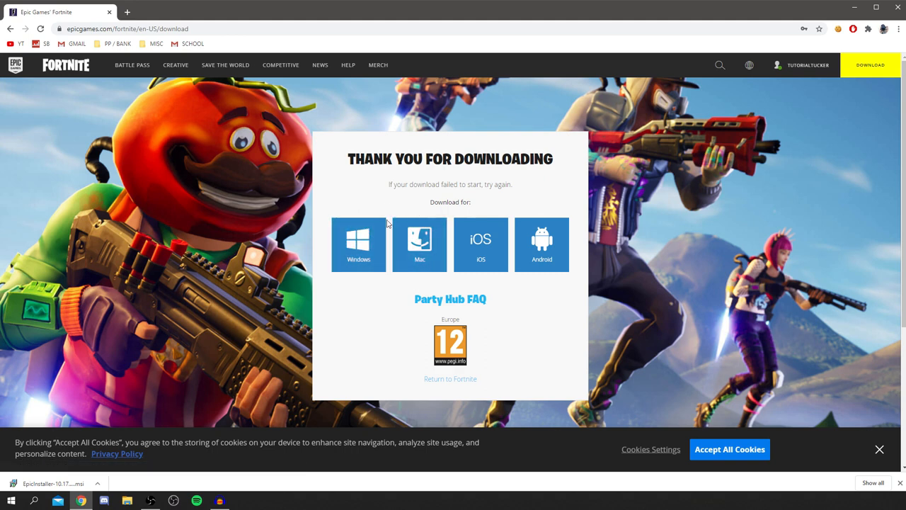
{"action": "mouse_move", "coordinate": [162, 430]}
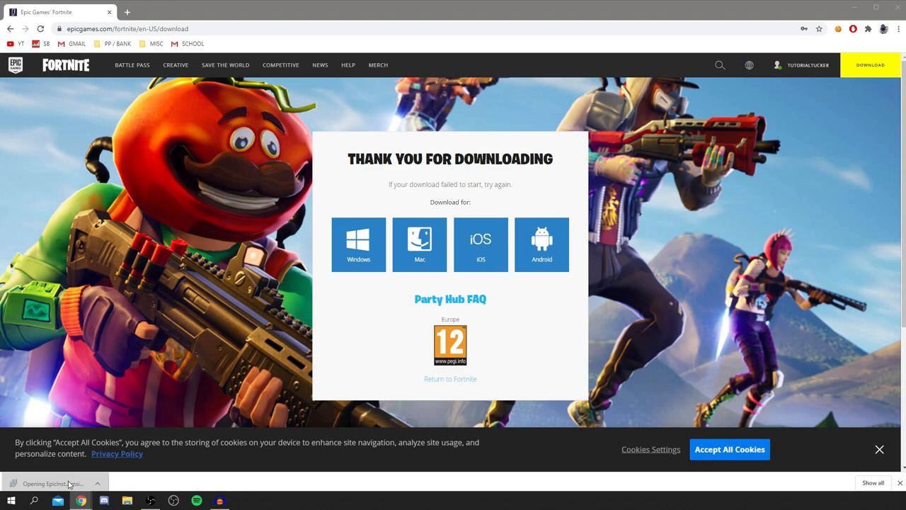
Run the downloaded EpicInstaller .msi and install to the default folder
{"action": "left_click", "coordinate": [53, 483]}
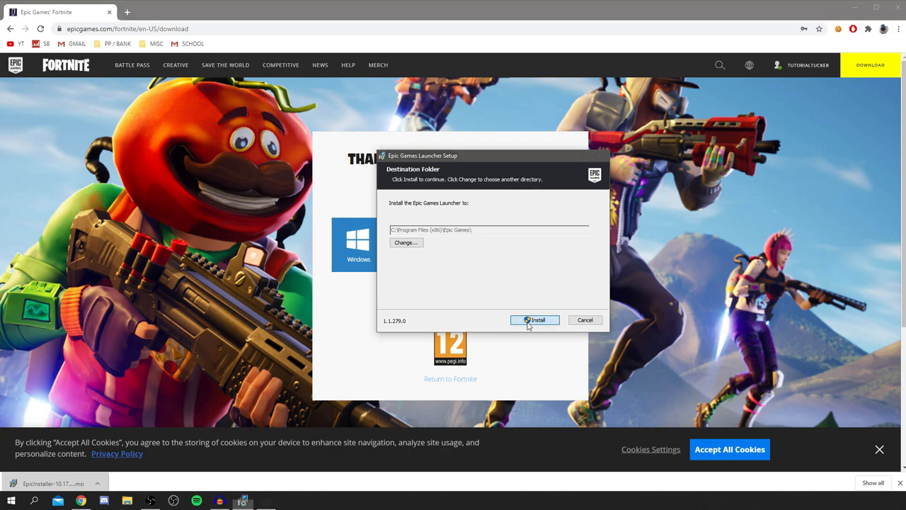
{"action": "left_click", "coordinate": [534, 320]}
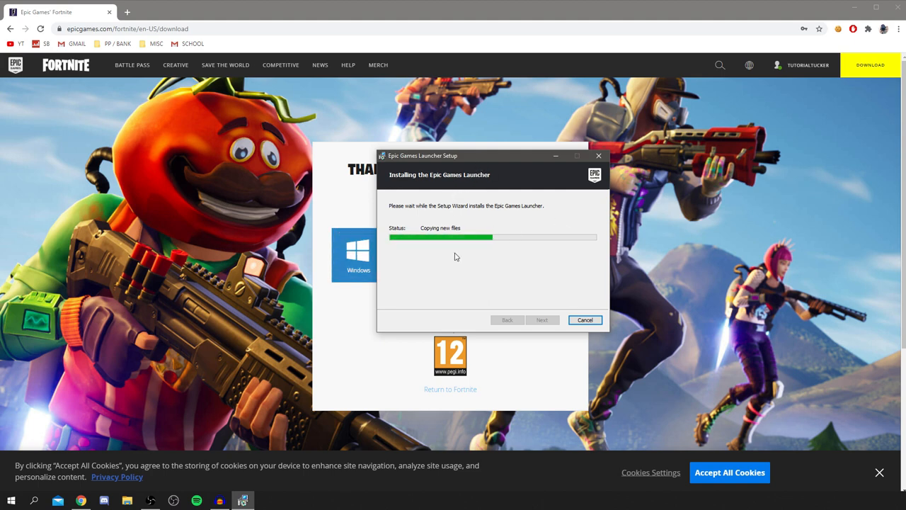
{"action": "mouse_move", "coordinate": [397, 335]}
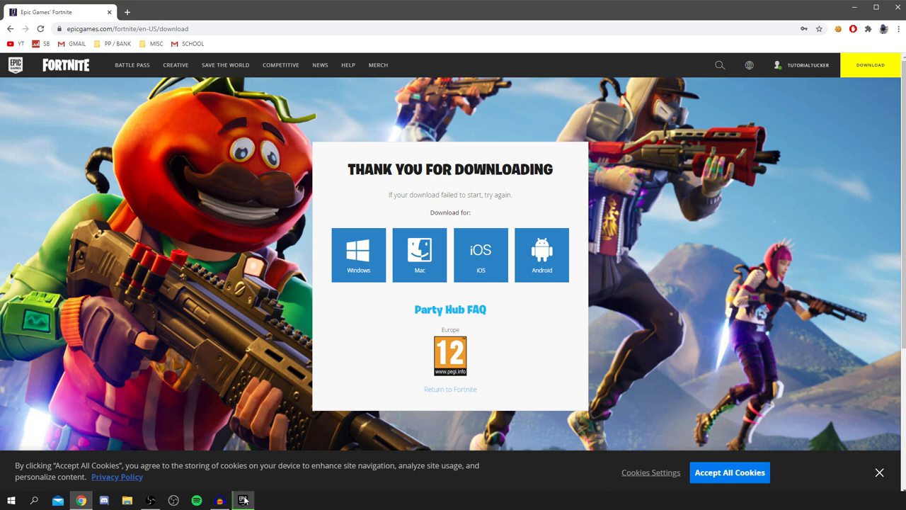
Minimize the browser and start the launcher from its desktop shortcut
{"action": "left_click", "coordinate": [242, 500]}
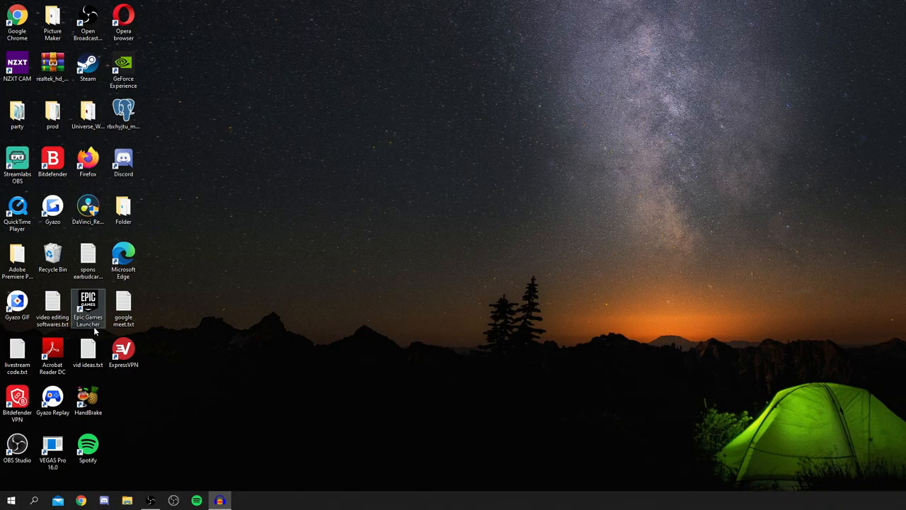
{"action": "mouse_move", "coordinate": [129, 290]}
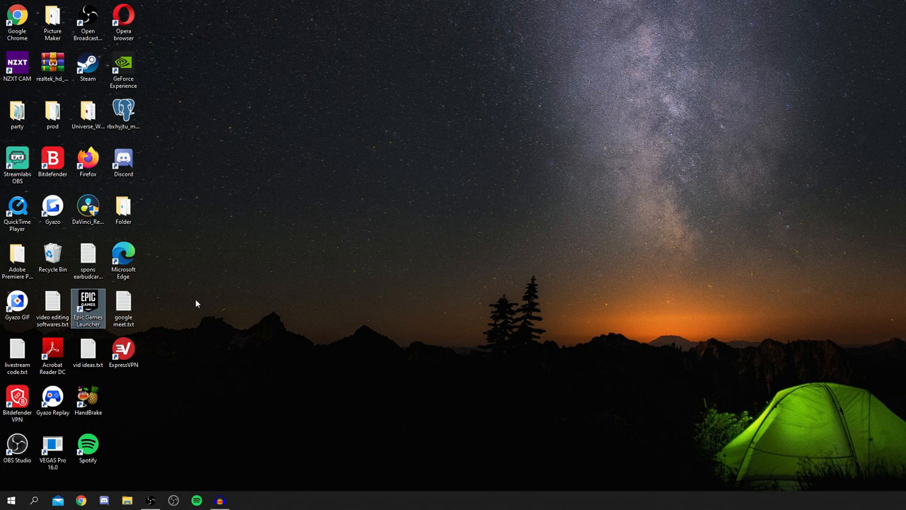
{"action": "double_click", "coordinate": [88, 304]}
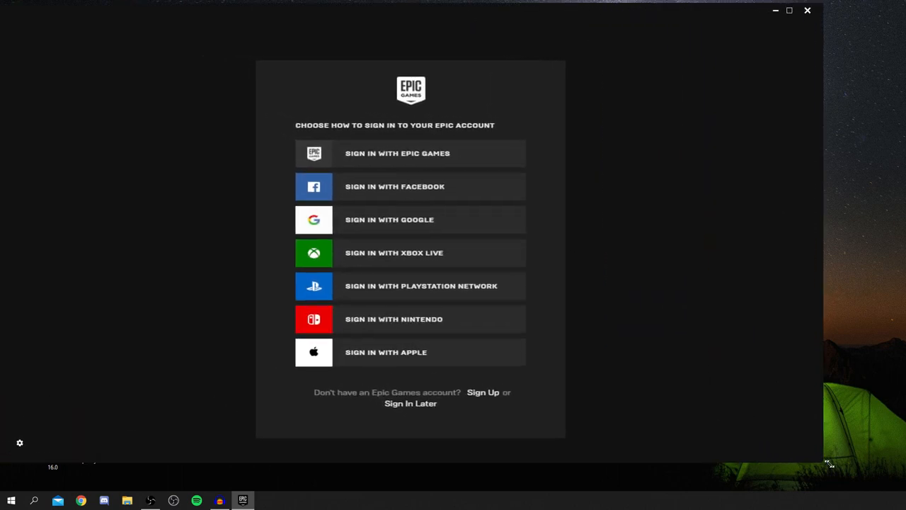
Maximize the launcher and log in with the Epic Games account email and password
{"action": "left_click", "coordinate": [788, 10]}
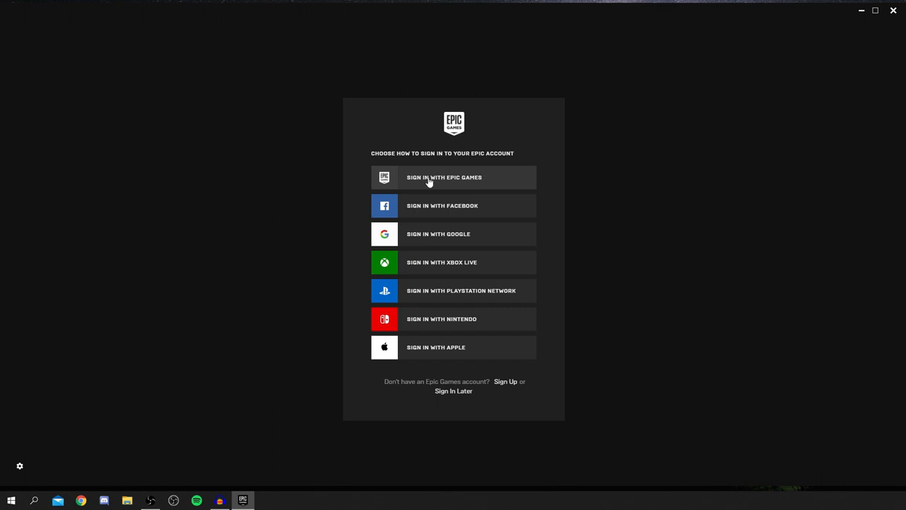
{"action": "left_click", "coordinate": [444, 177]}
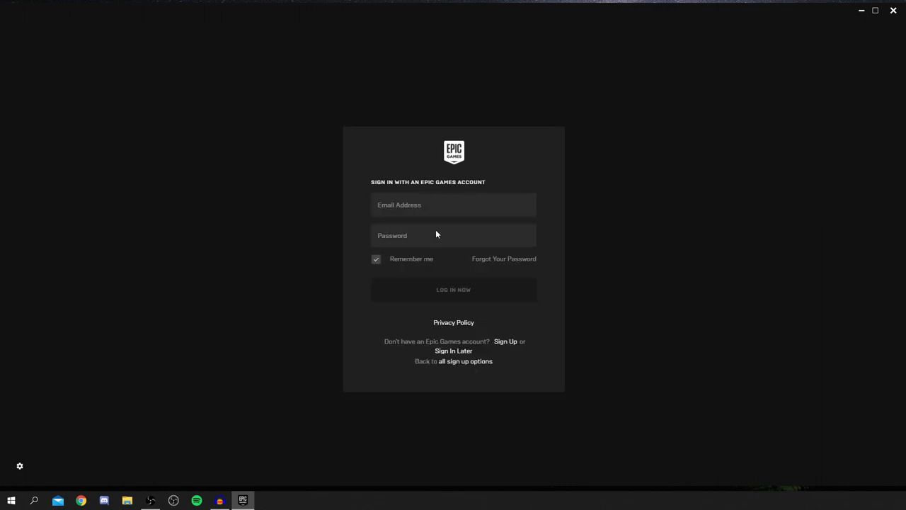
{"action": "left_click", "coordinate": [453, 204]}
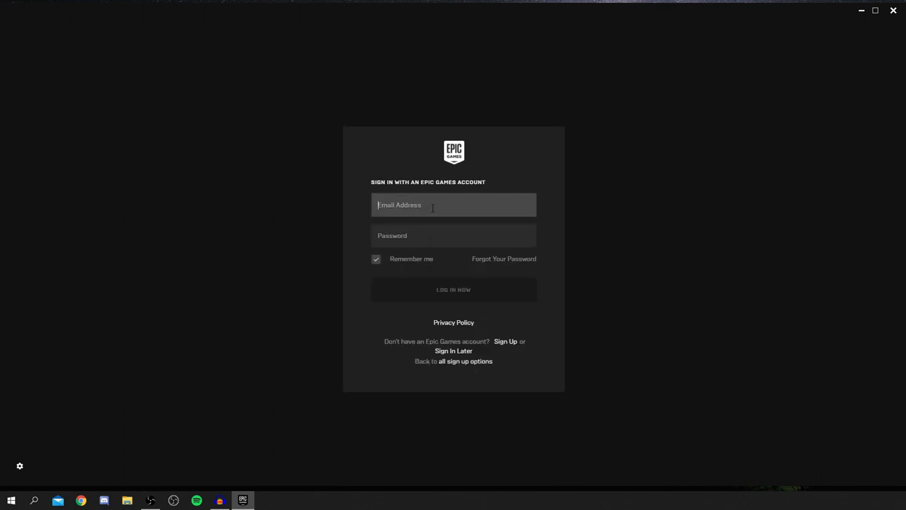
{"action": "left_click", "coordinate": [453, 289]}
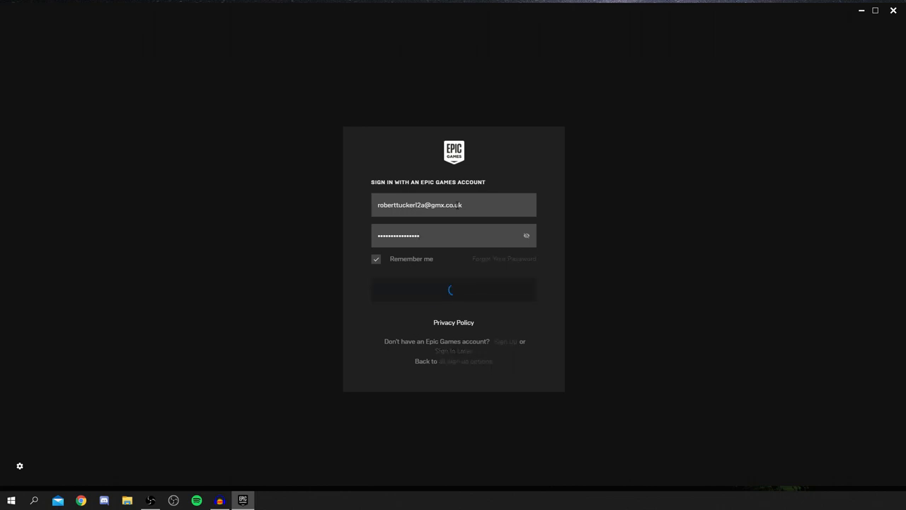
{"action": "left_click", "coordinate": [452, 290]}
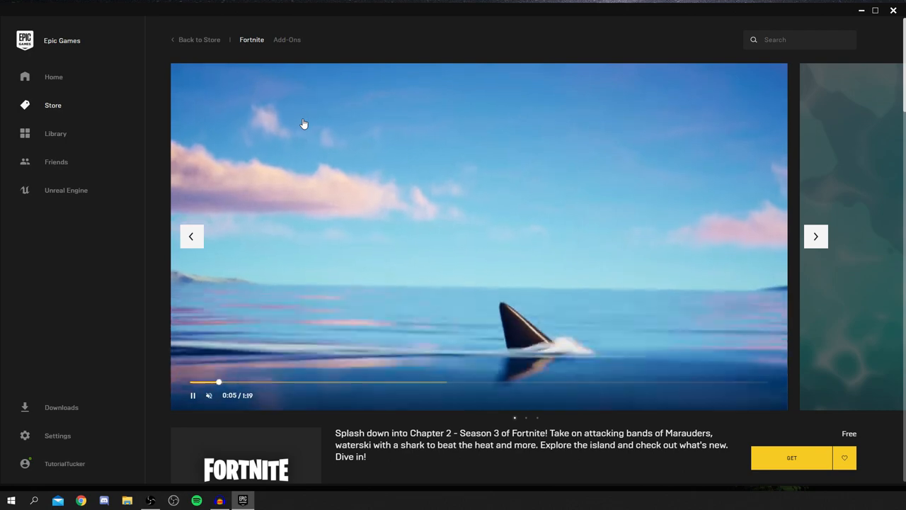
Get Fortnite for free from its store page, then switch to the Library
{"action": "scroll", "scroll_direction": "down", "scroll_amount": 3}
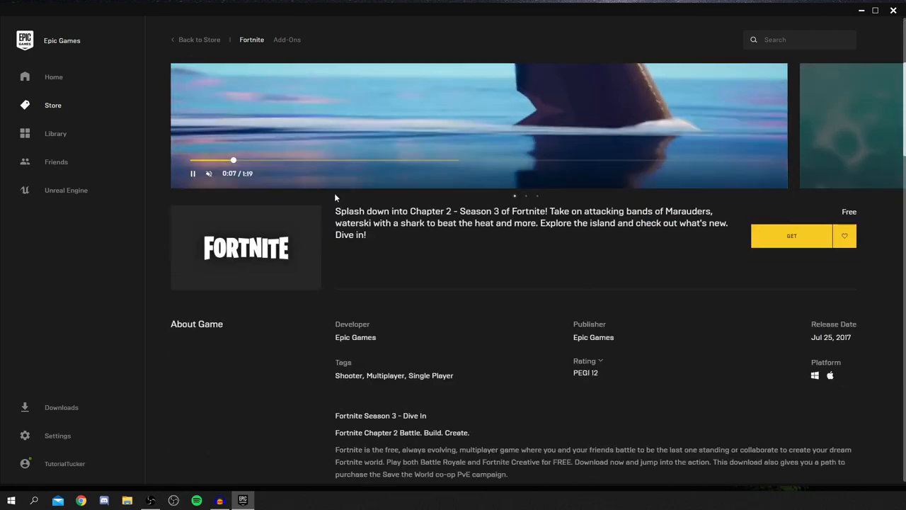
{"action": "scroll", "scroll_direction": "down", "scroll_amount": 3}
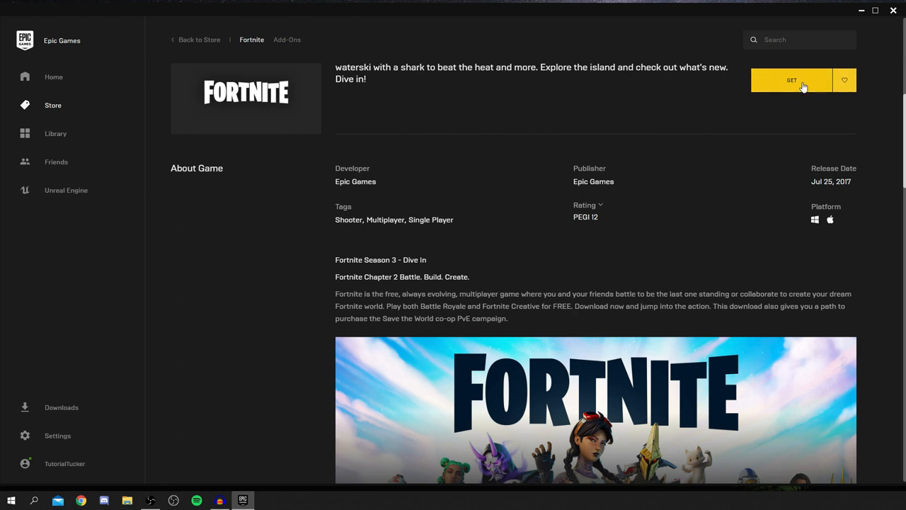
{"action": "left_click", "coordinate": [792, 80]}
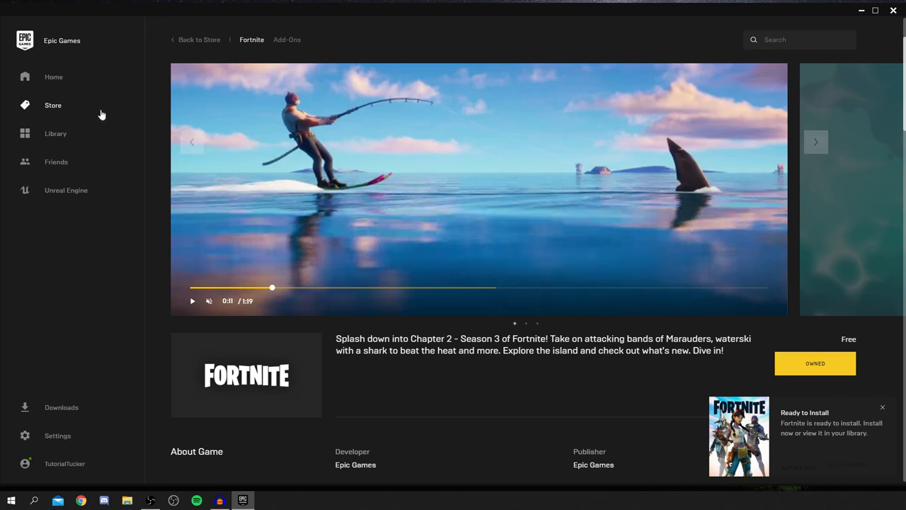
{"action": "left_click", "coordinate": [55, 133]}
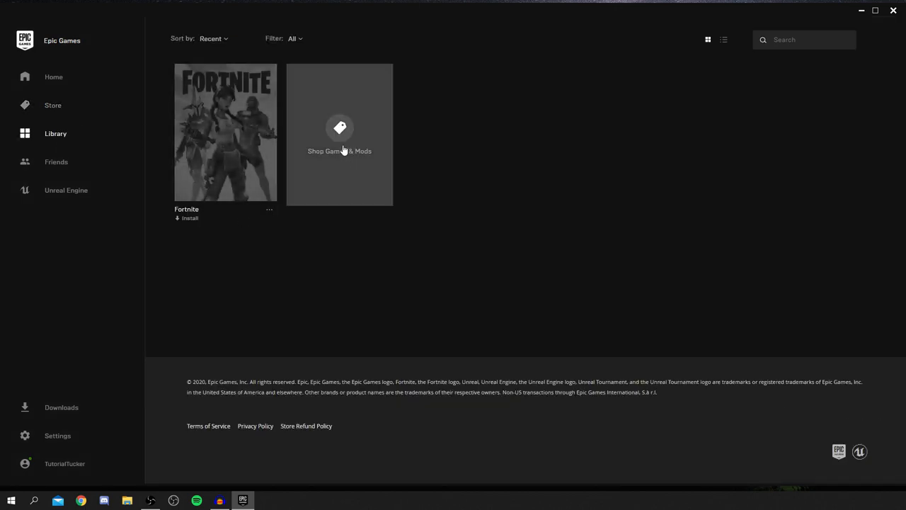
{"action": "mouse_move", "coordinate": [202, 217]}
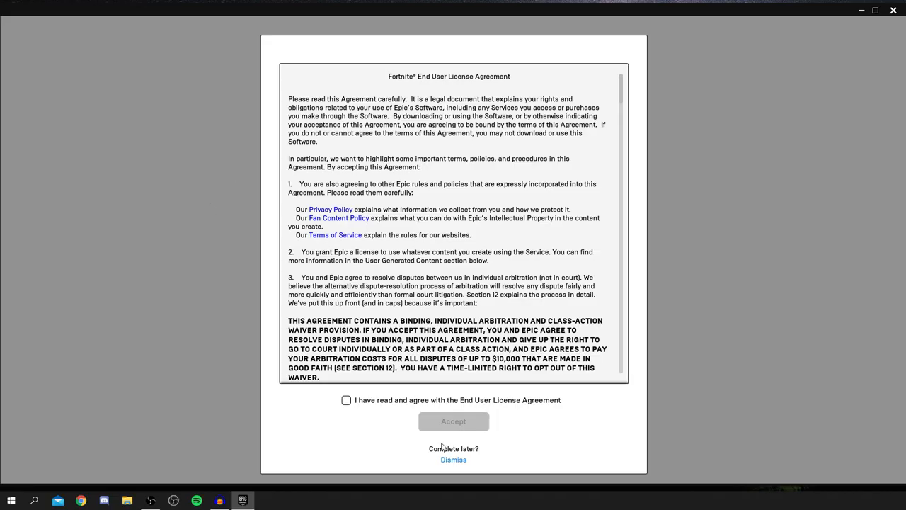
{"action": "mouse_move", "coordinate": [473, 130]}
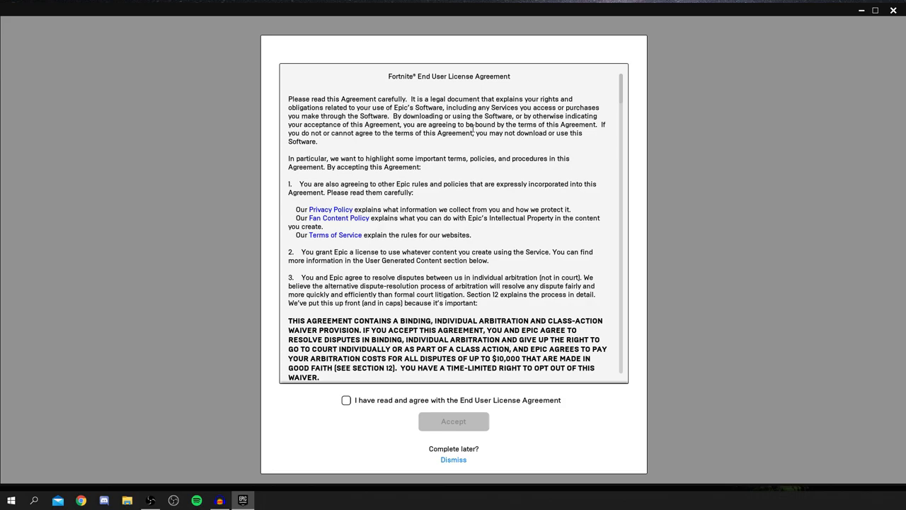
Read through the Fortnite EULA, tick 'I have read and agree', and accept
{"action": "scroll", "scroll_direction": "down", "scroll_amount": 3}
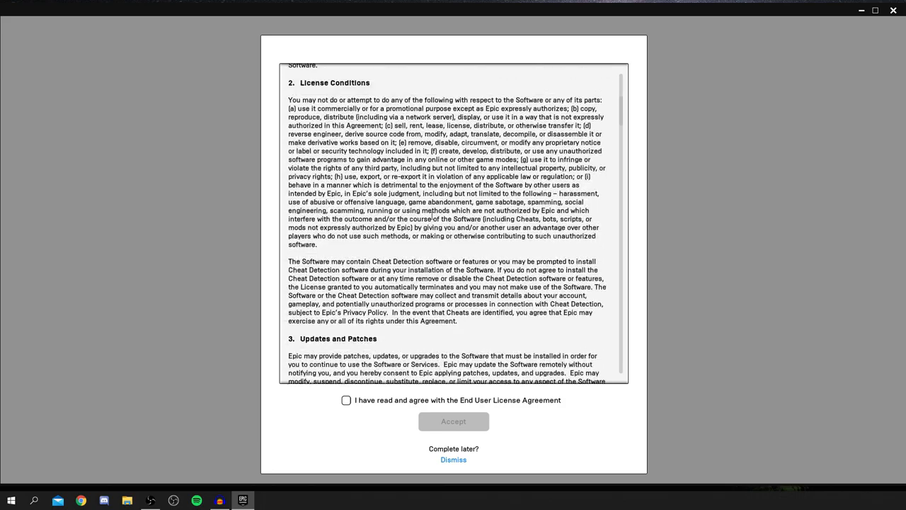
{"action": "scroll", "scroll_direction": "down", "scroll_amount": 3}
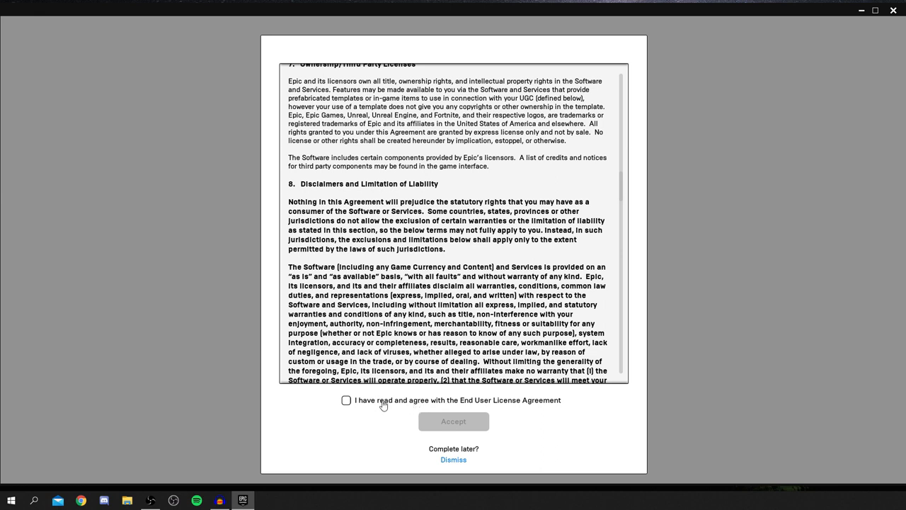
{"action": "left_click", "coordinate": [347, 400]}
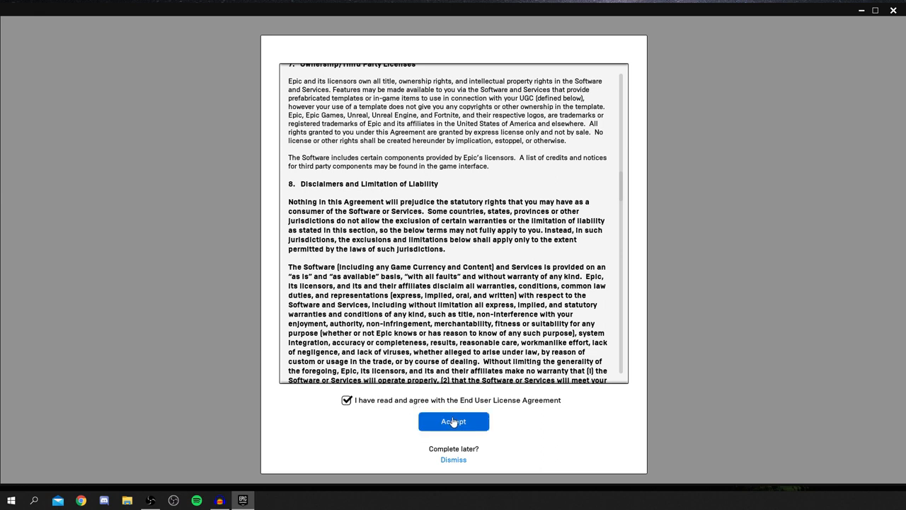
{"action": "left_click", "coordinate": [453, 422]}
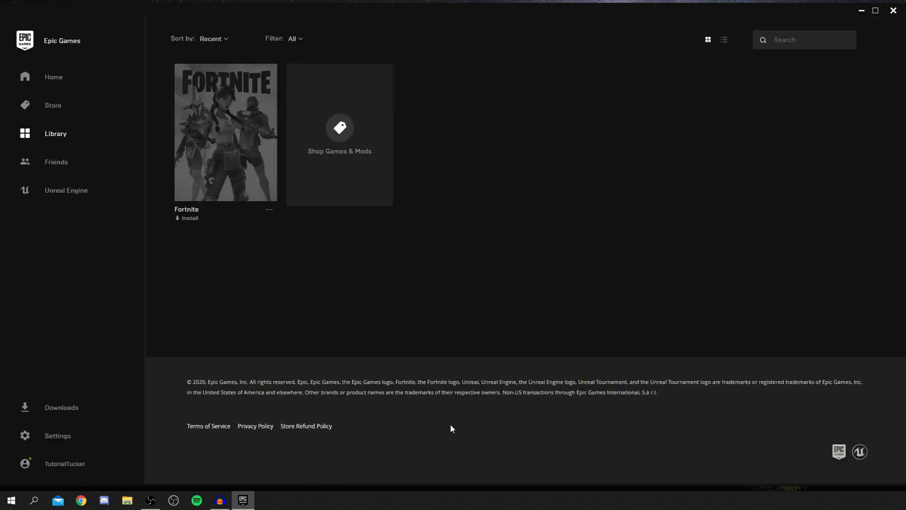
Install Fortnite to D:\fn with Auto-Update and Create Shortcut off, dismissing Add a Friend
{"action": "left_click", "coordinate": [189, 218]}
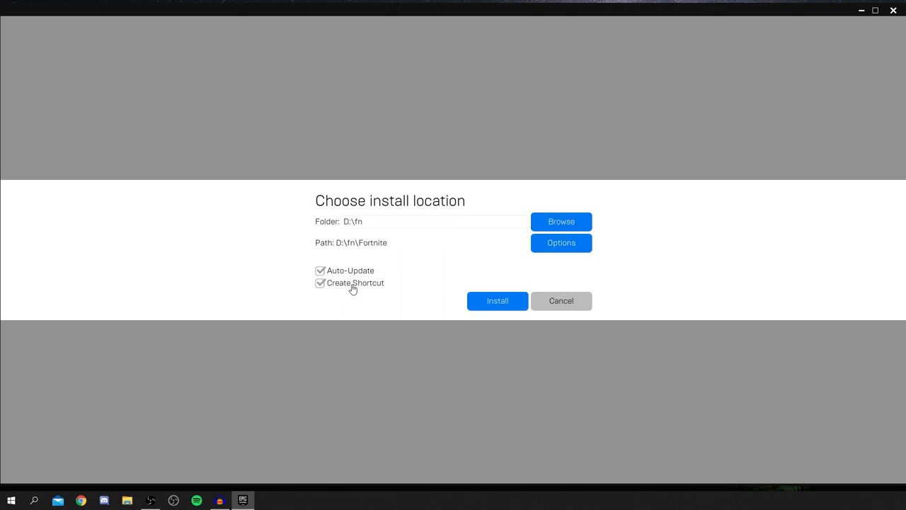
{"action": "left_click", "coordinate": [320, 282]}
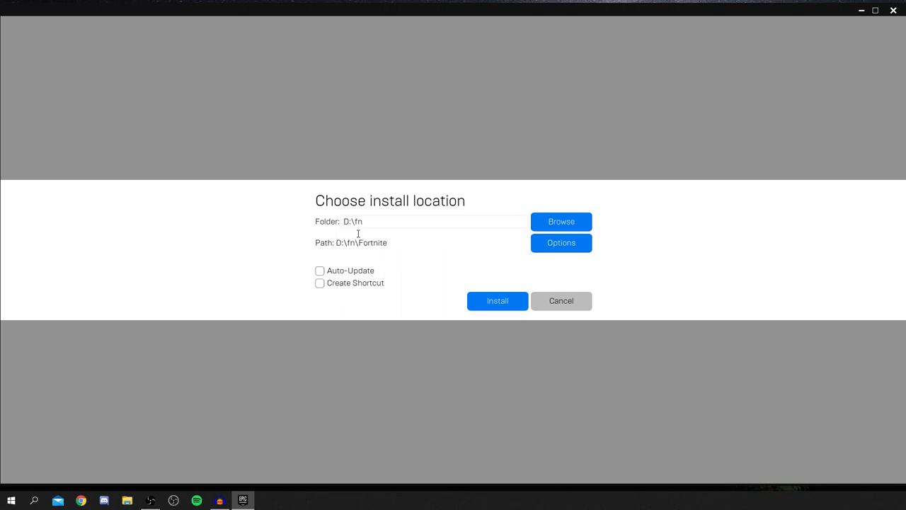
{"action": "left_click", "coordinate": [497, 300]}
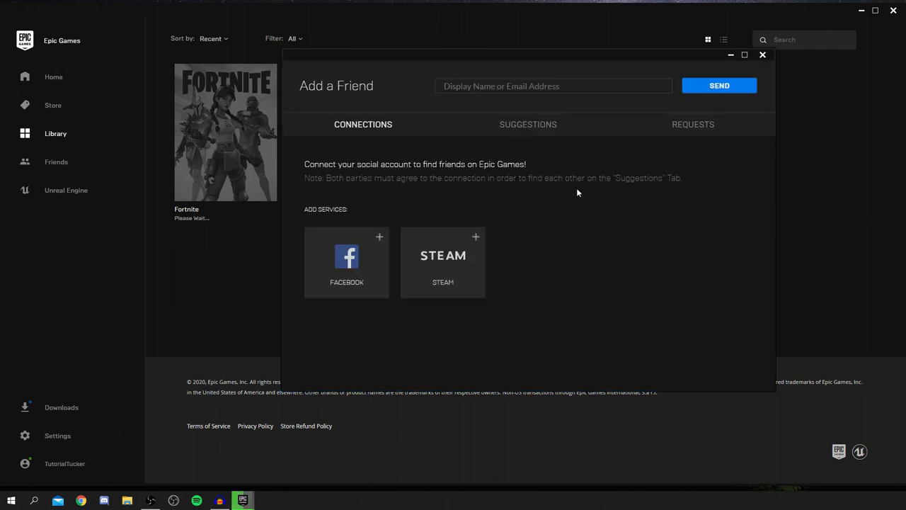
{"action": "mouse_move", "coordinate": [762, 55]}
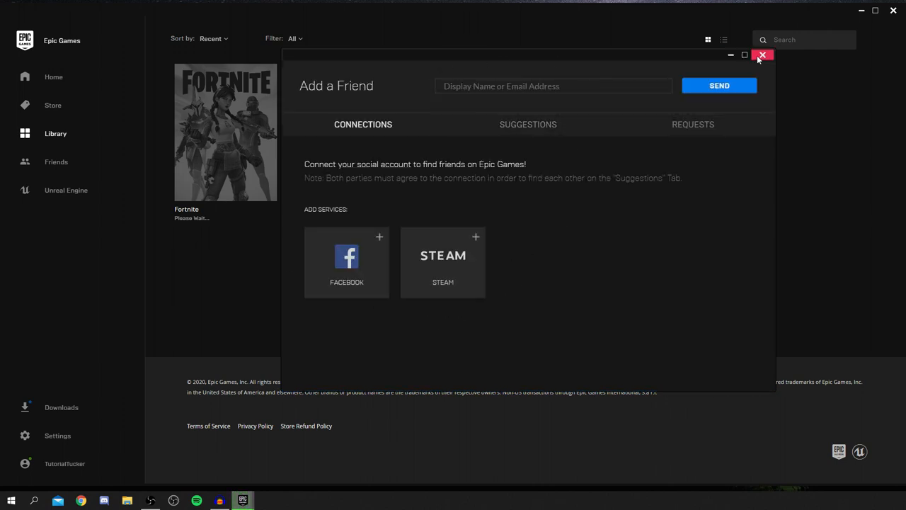
{"action": "left_click", "coordinate": [763, 55]}
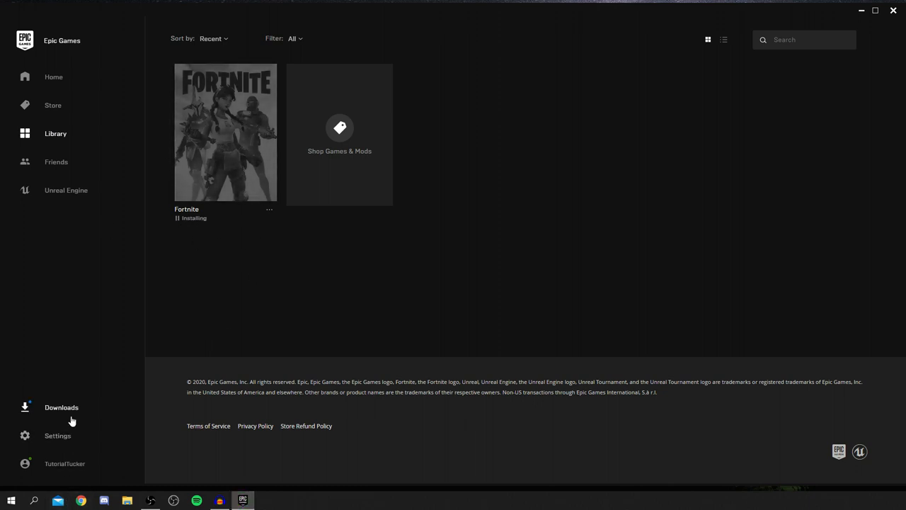
Show Downloads and pause the Fortnite download at 127MB of 41.0GB
{"action": "left_click", "coordinate": [61, 406]}
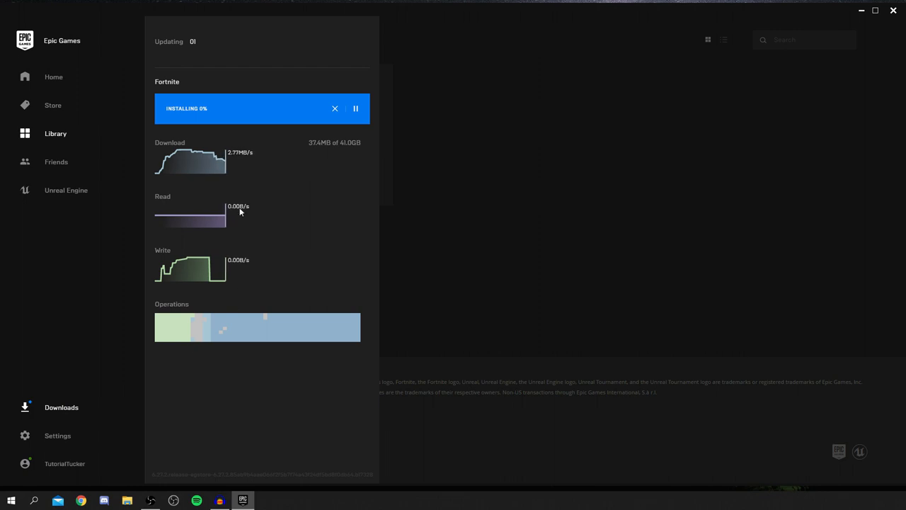
{"action": "mouse_move", "coordinate": [207, 122]}
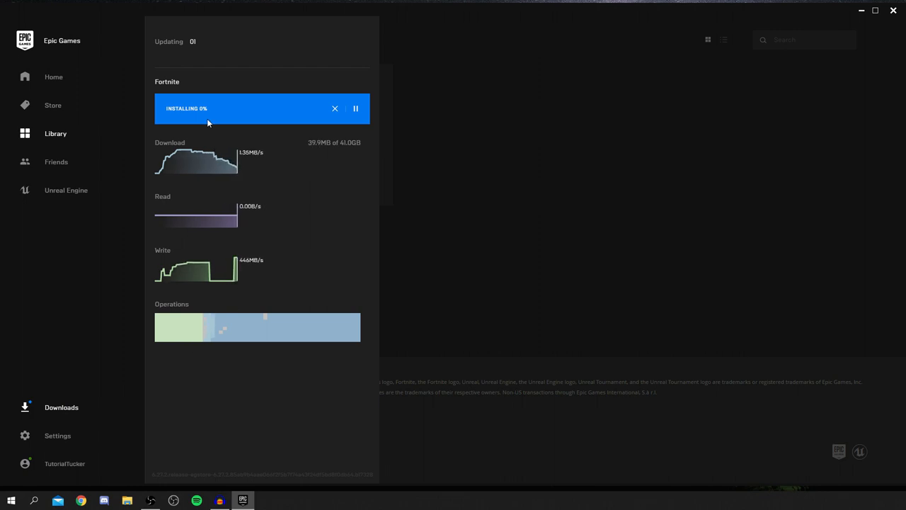
{"action": "mouse_move", "coordinate": [205, 117]}
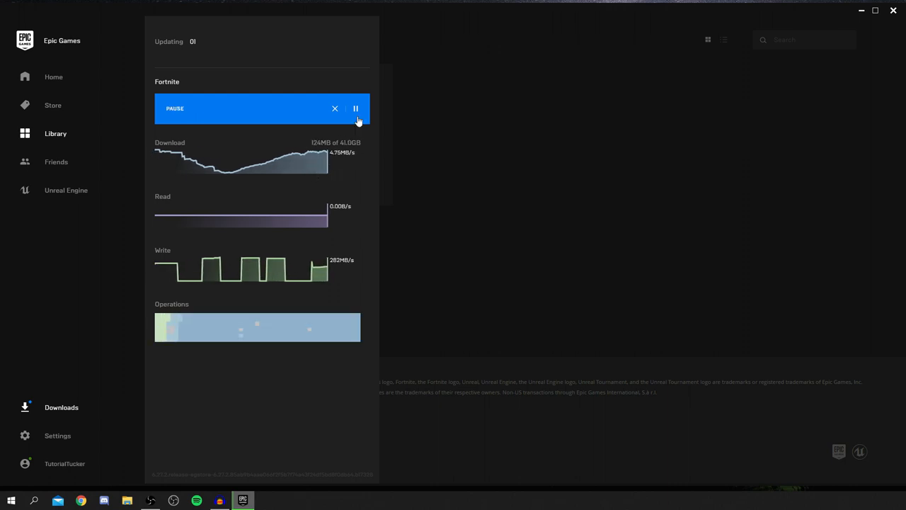
{"action": "left_click", "coordinate": [356, 108]}
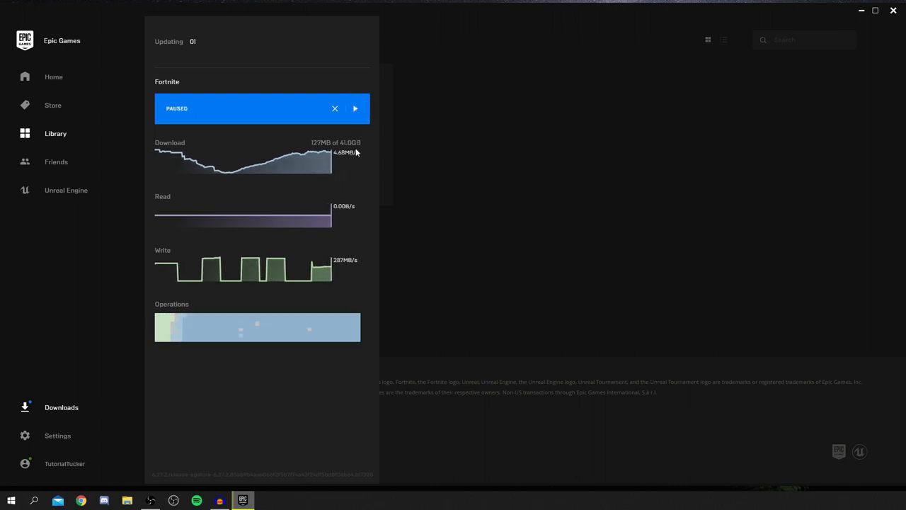